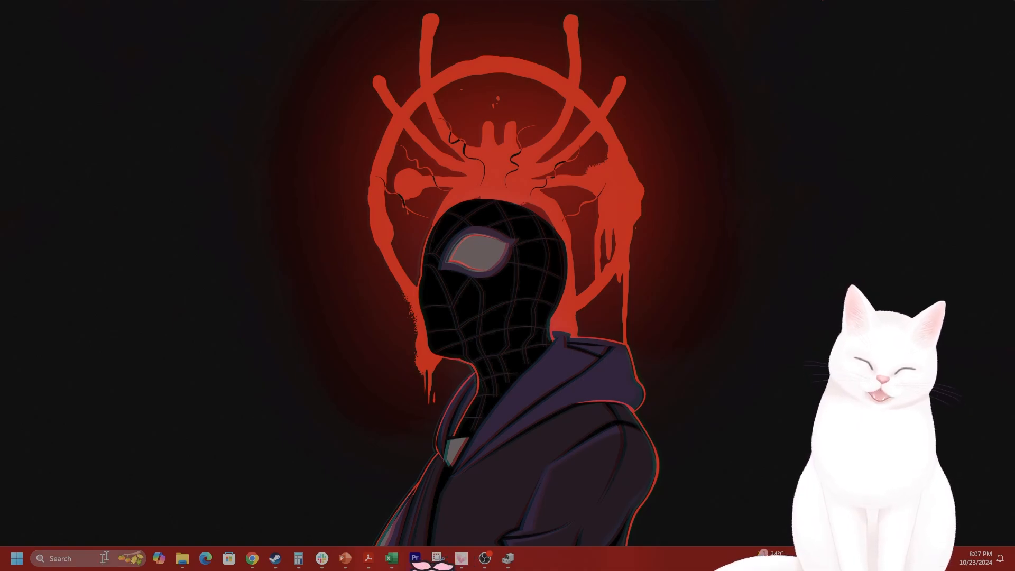
Step: Search 'serv' to open Services and scroll down to GameInput Service
text(serv)
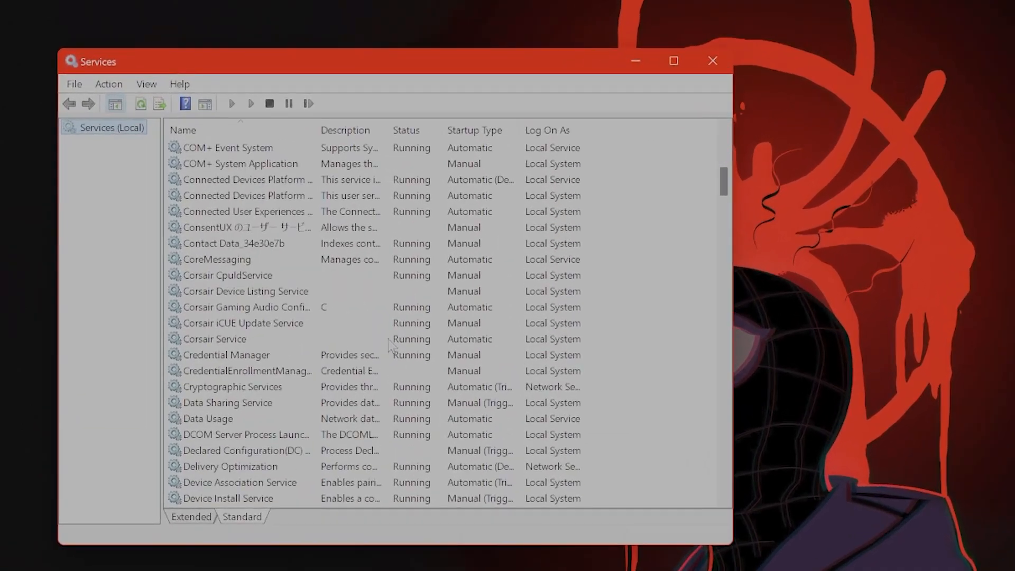
scroll(down, 3)
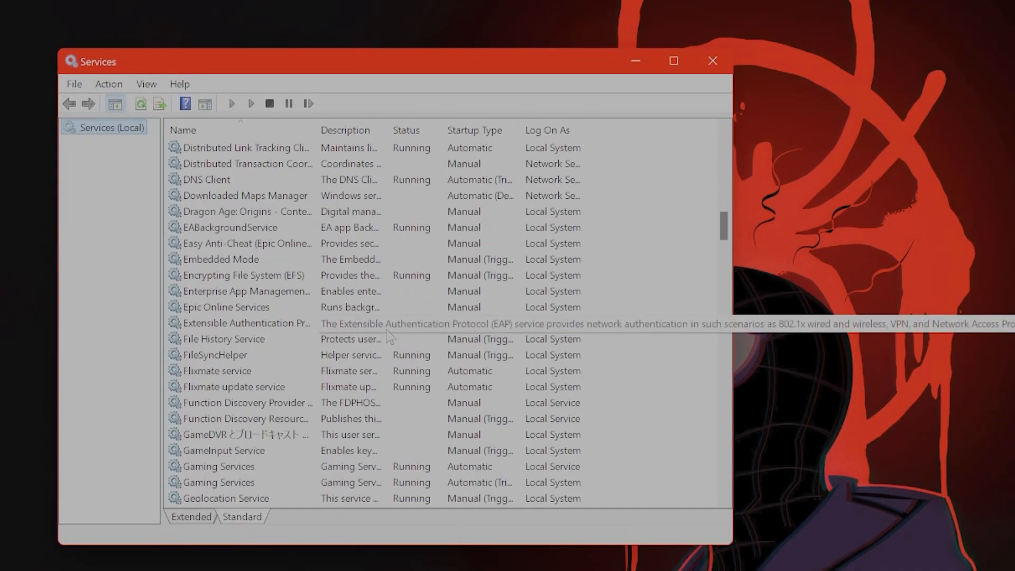
scroll(down, 3)
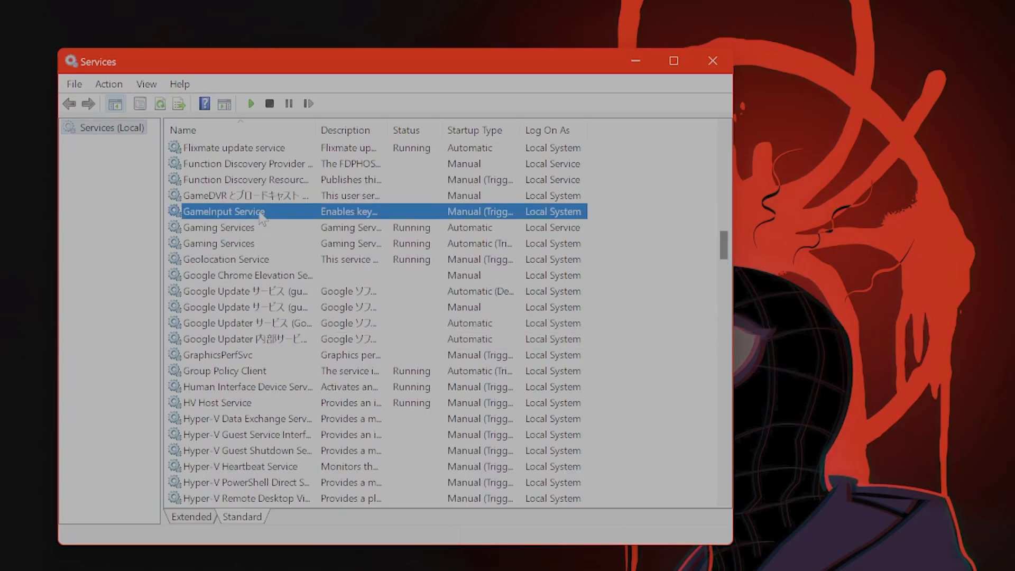
Step: Show the context menu of actions for GameInput Service
right_click(224, 211)
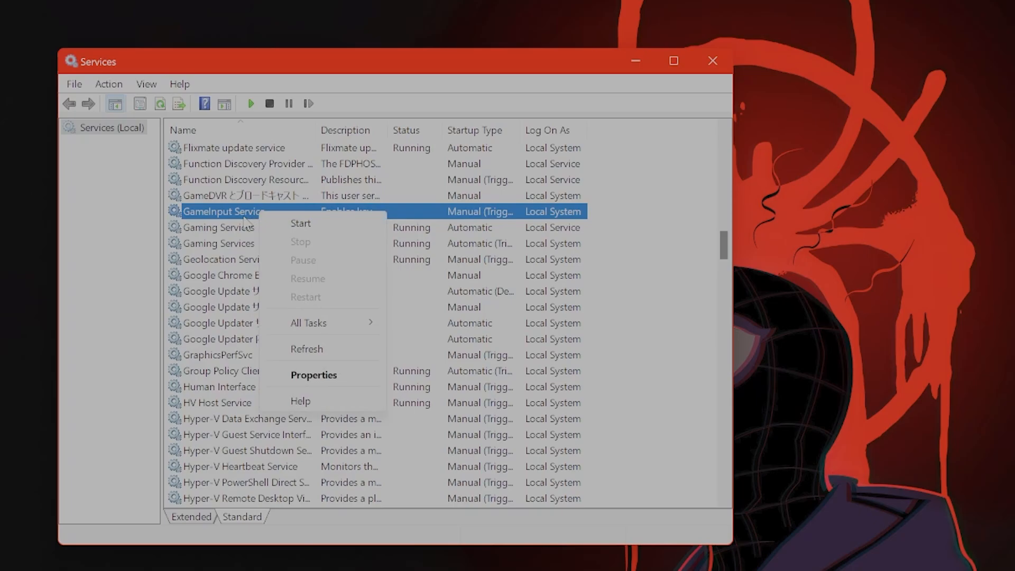
mouse_move(342, 377)
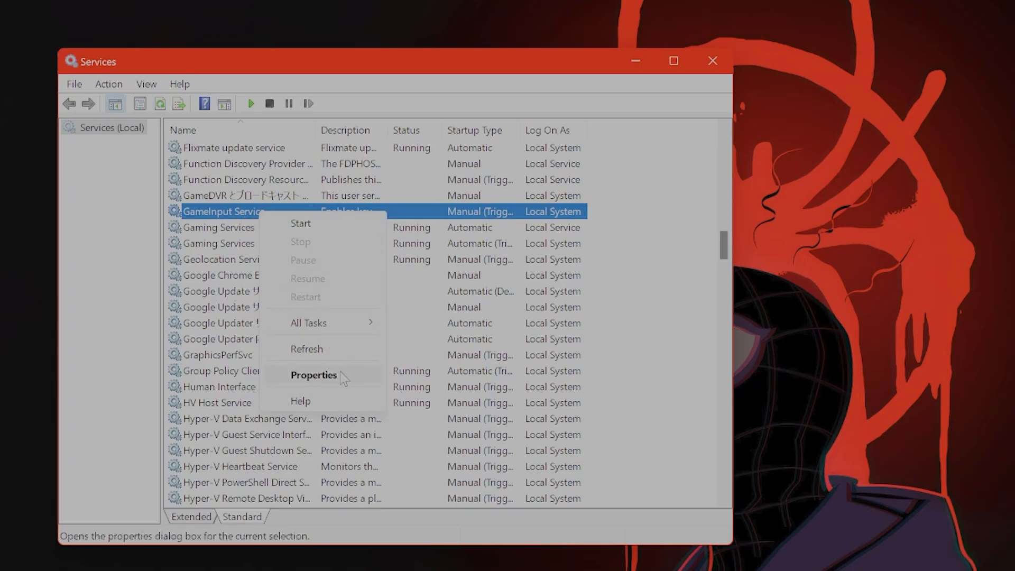
mouse_move(299, 223)
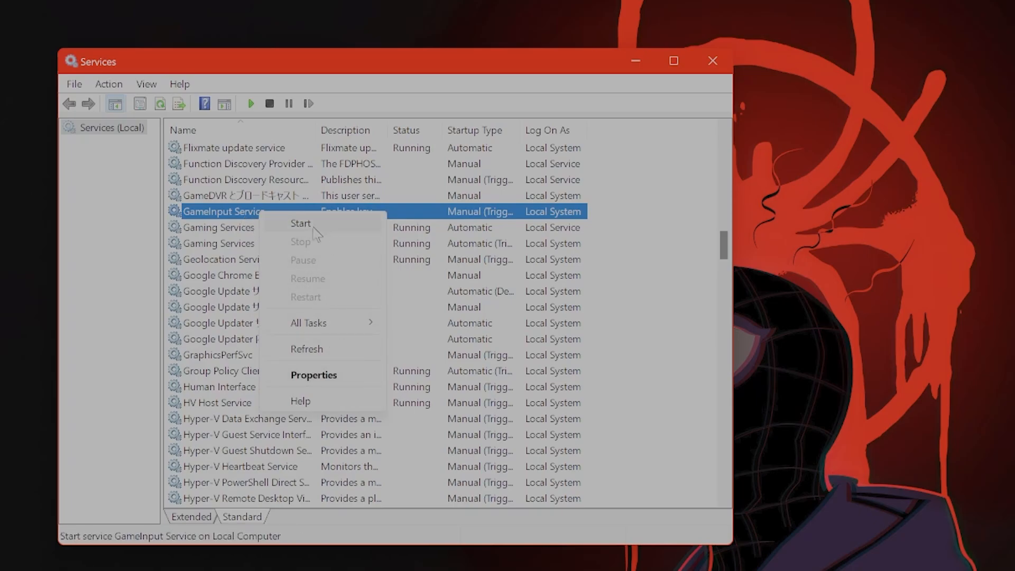
mouse_move(301, 242)
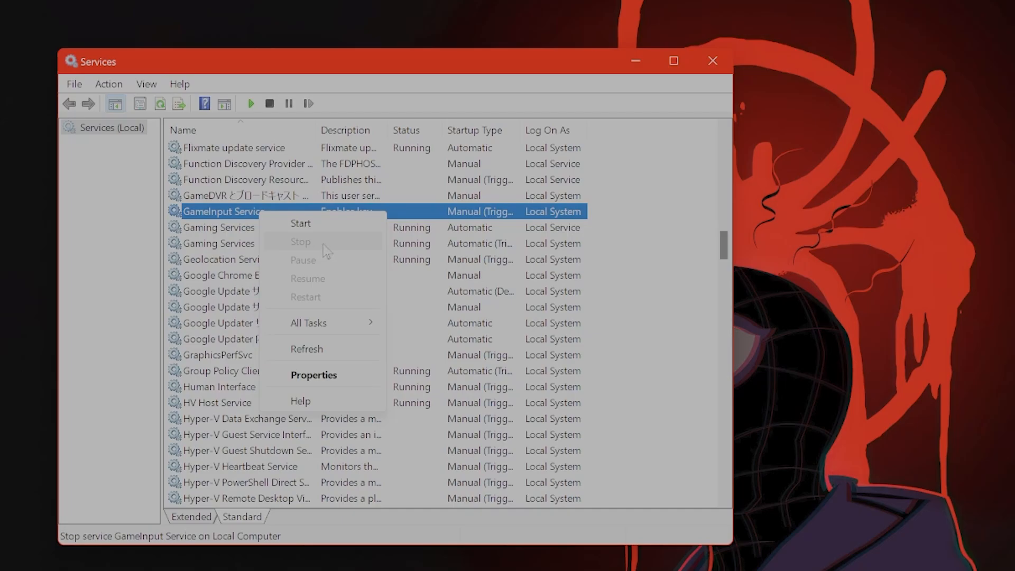
Step: Review GameInput Service properties, then launch Chrome from the taskbar
click(314, 375)
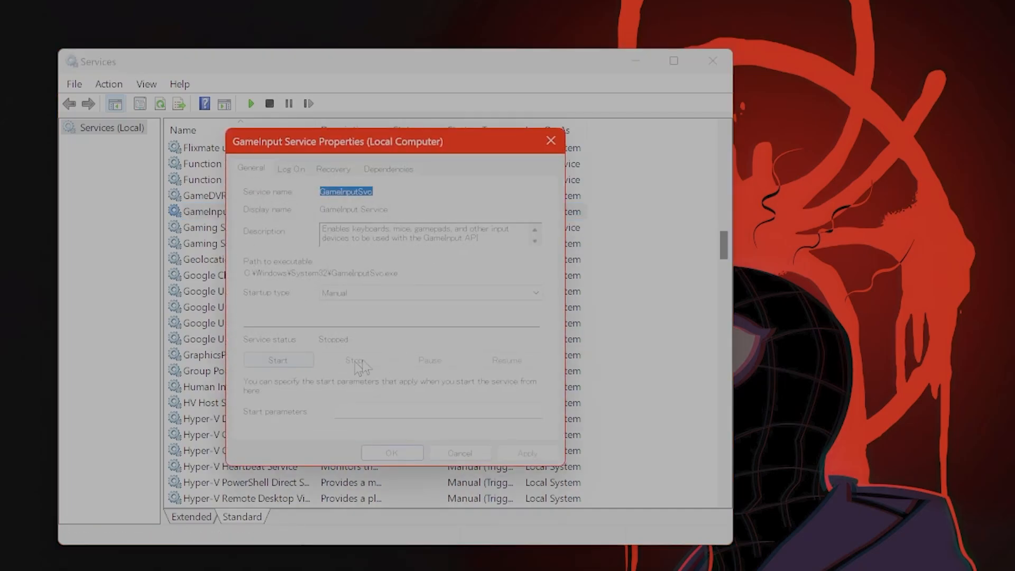
mouse_move(353, 346)
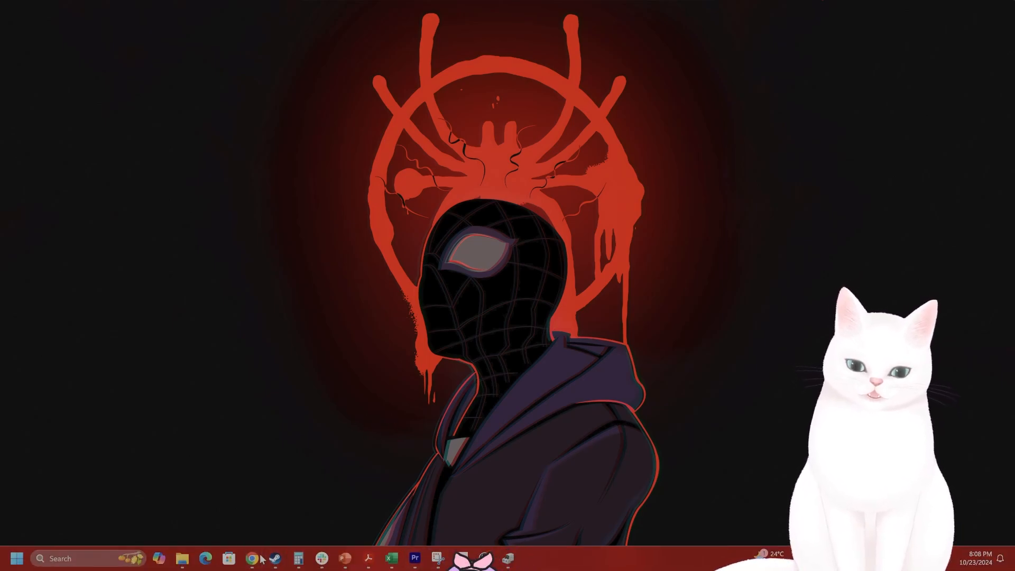
click(250, 559)
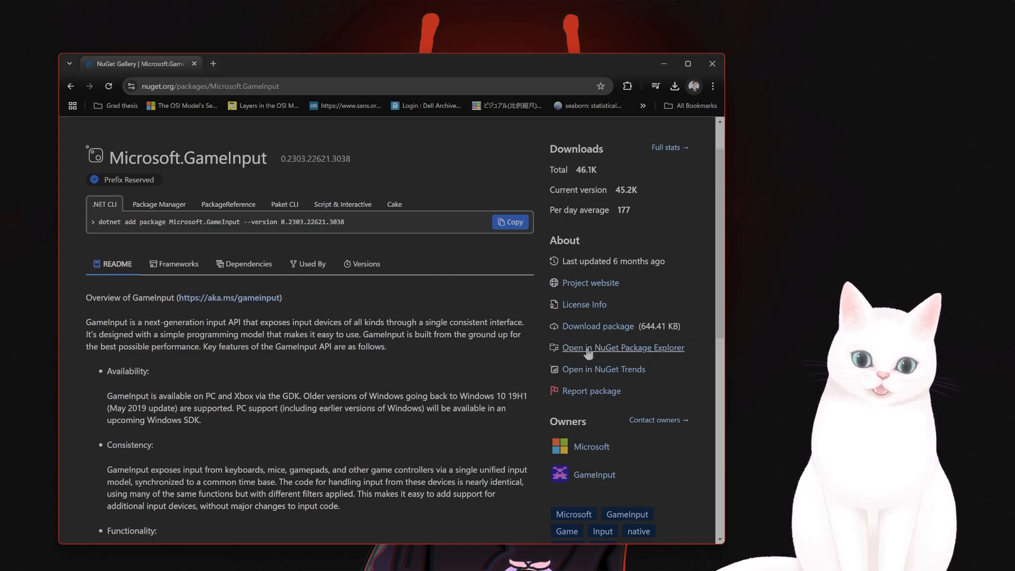
mouse_move(620, 348)
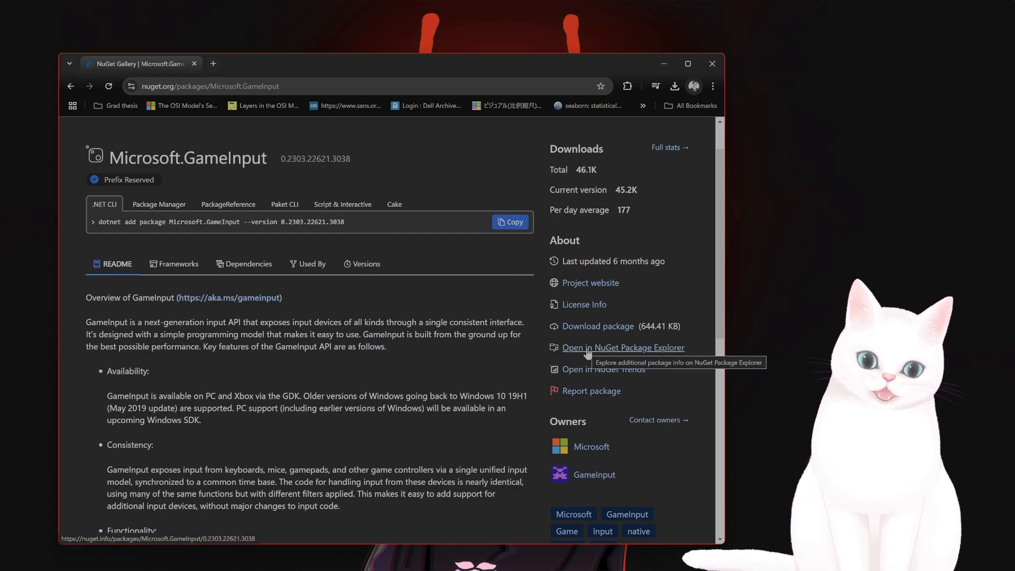
Step: Open Microsoft.GameInput in NuGet Package Explorer from its About section
click(623, 348)
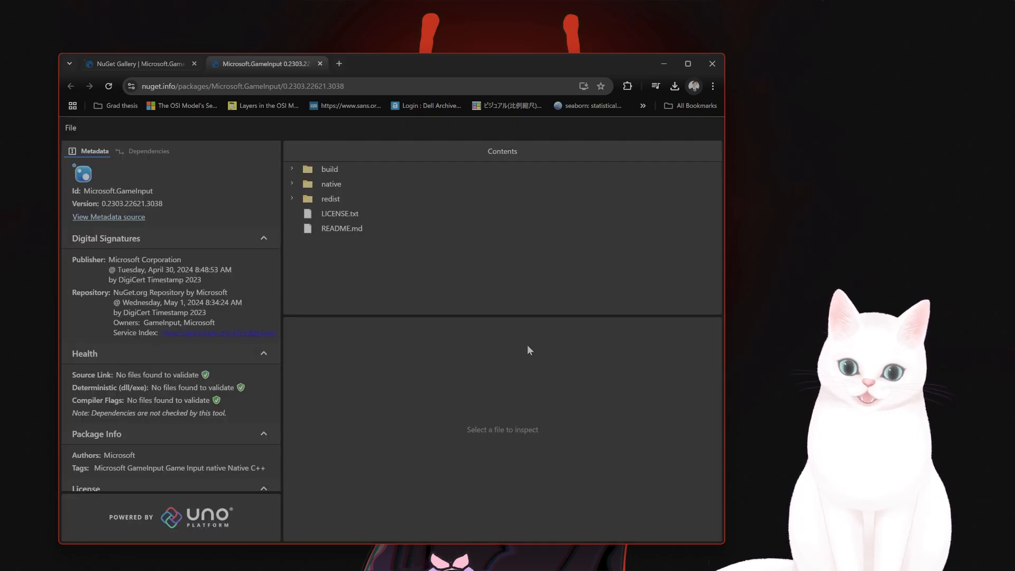
Step: Expand the redist folder and download GameInputRedist.msi
click(330, 199)
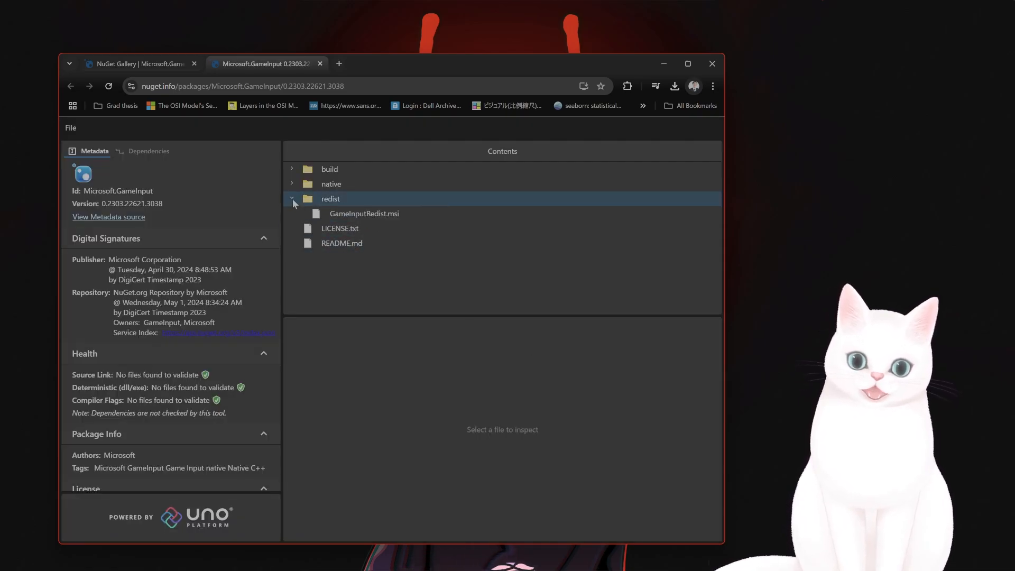
click(363, 214)
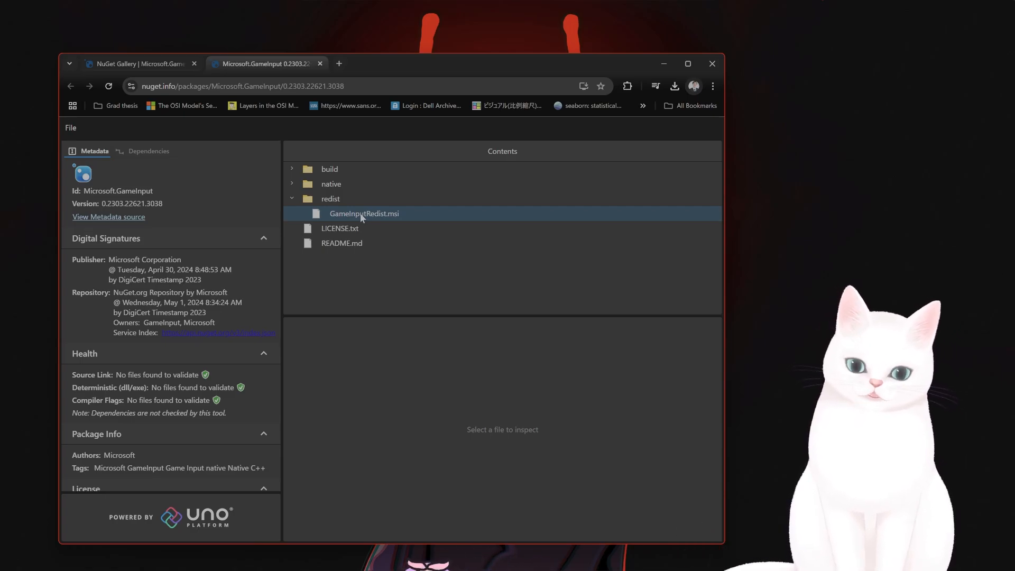
click(363, 214)
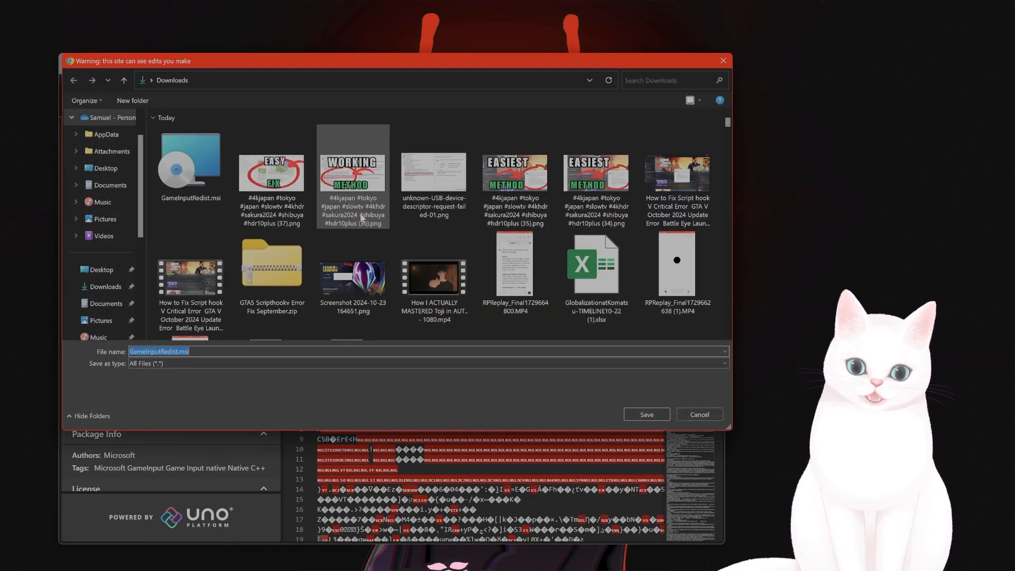
Step: Save GameInputRedist.msi to the Downloads folder
click(645, 413)
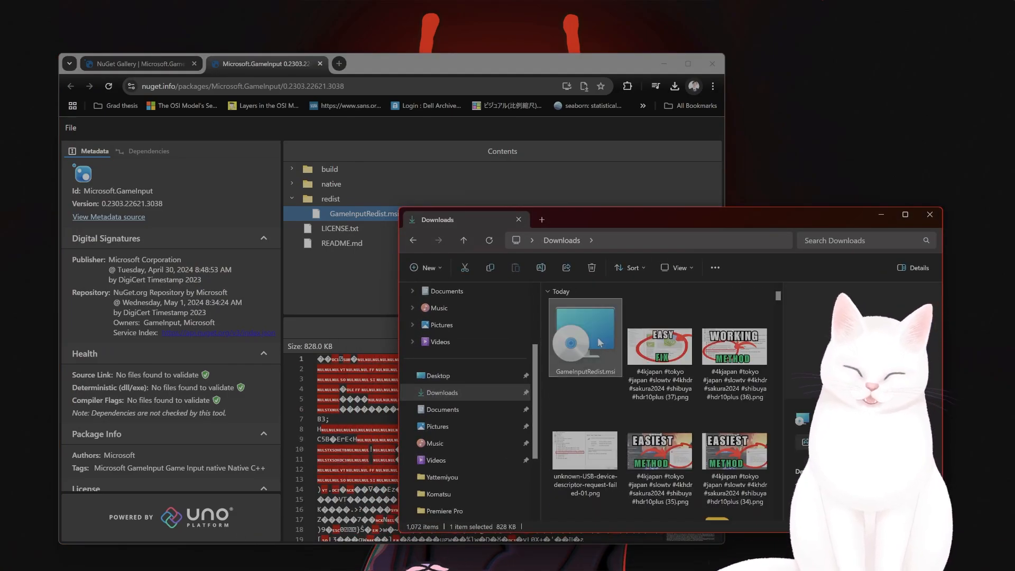
Step: Run GameInputRedist.msi from Downloads, confirm the setup prompt, and close the Downloads window
double_click(584, 337)
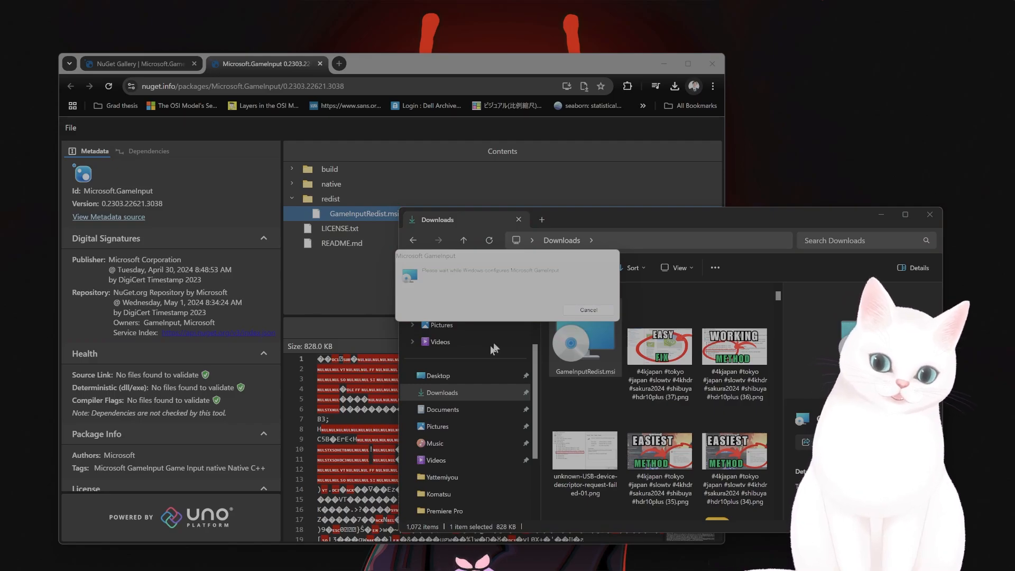
click(587, 311)
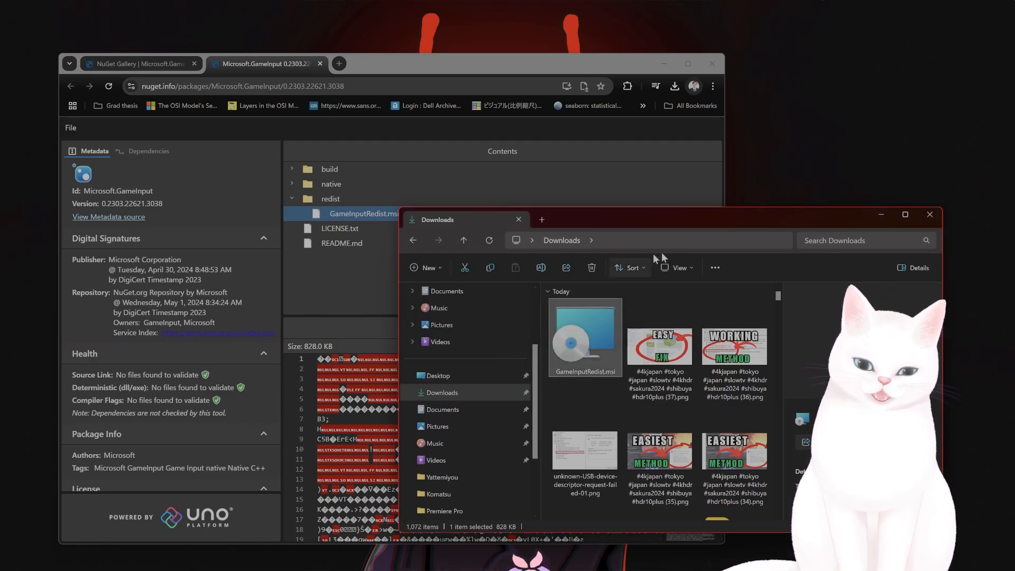
mouse_move(685, 253)
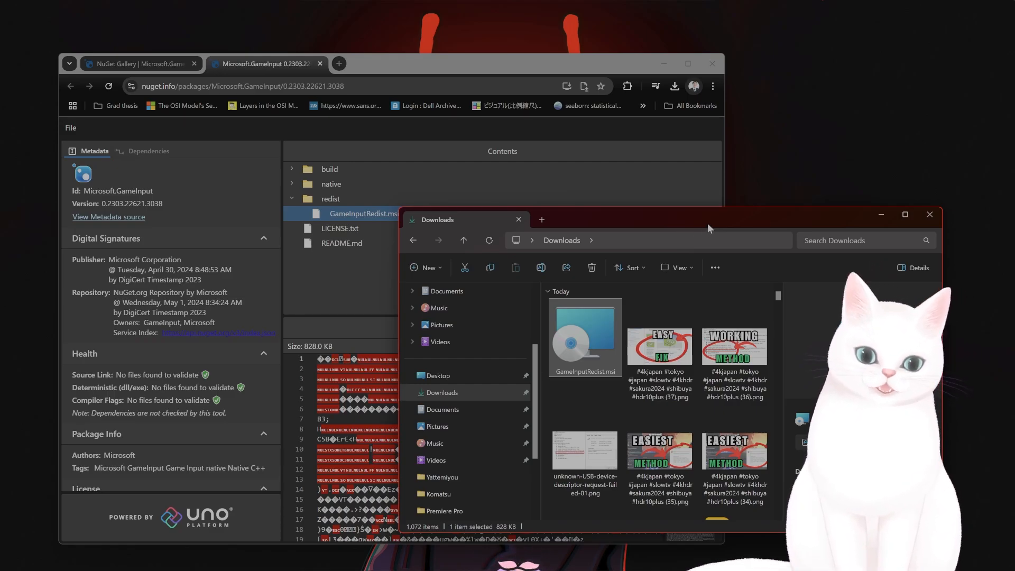
click(519, 219)
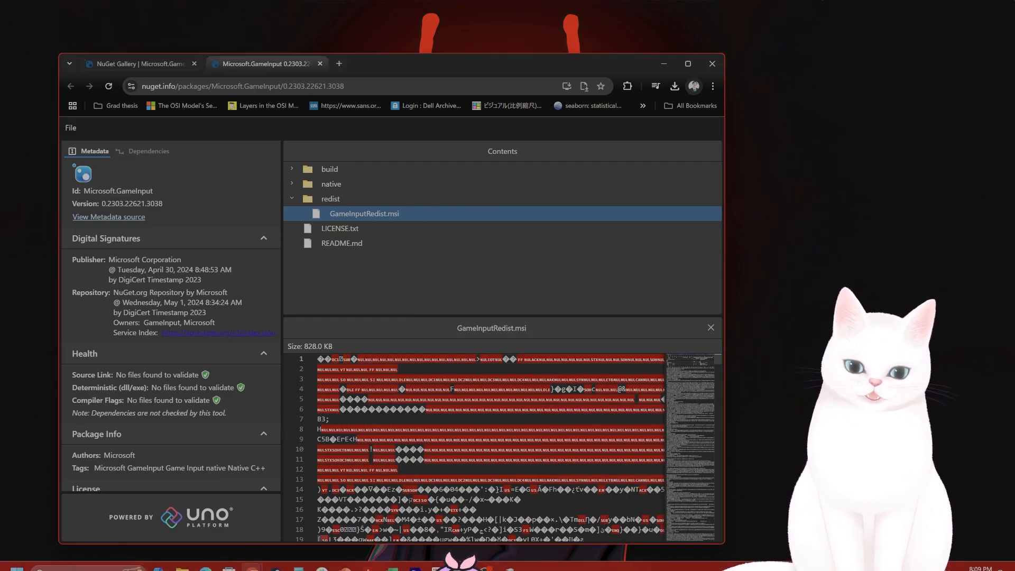